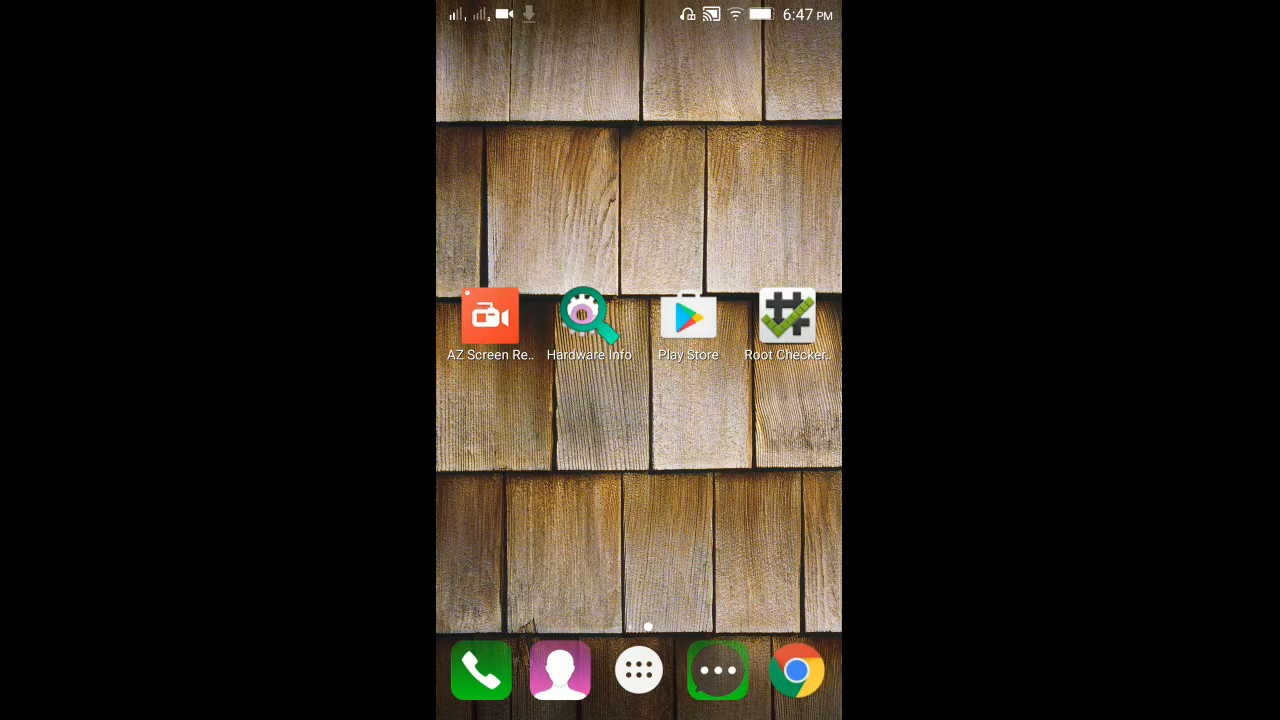
Step: Search Play Store for 'hardware info' and launch the installed JFDP Labs Hardware Info app
click(787, 315)
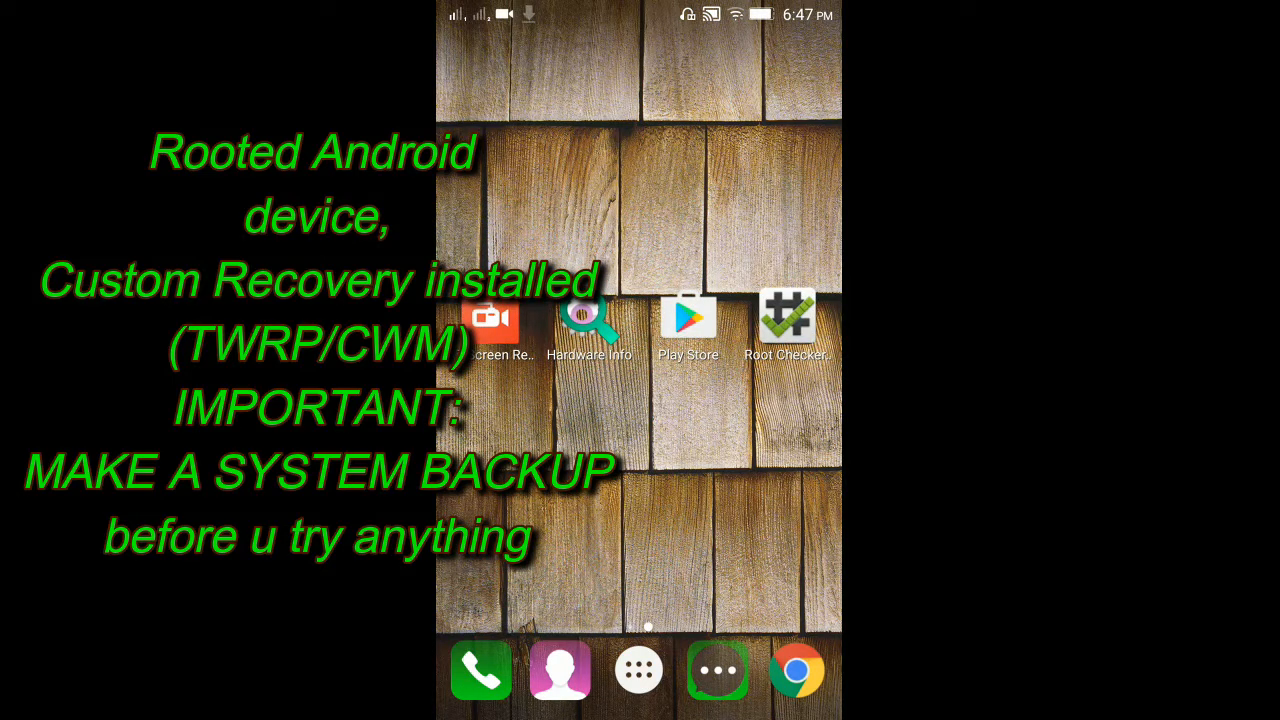
click(688, 315)
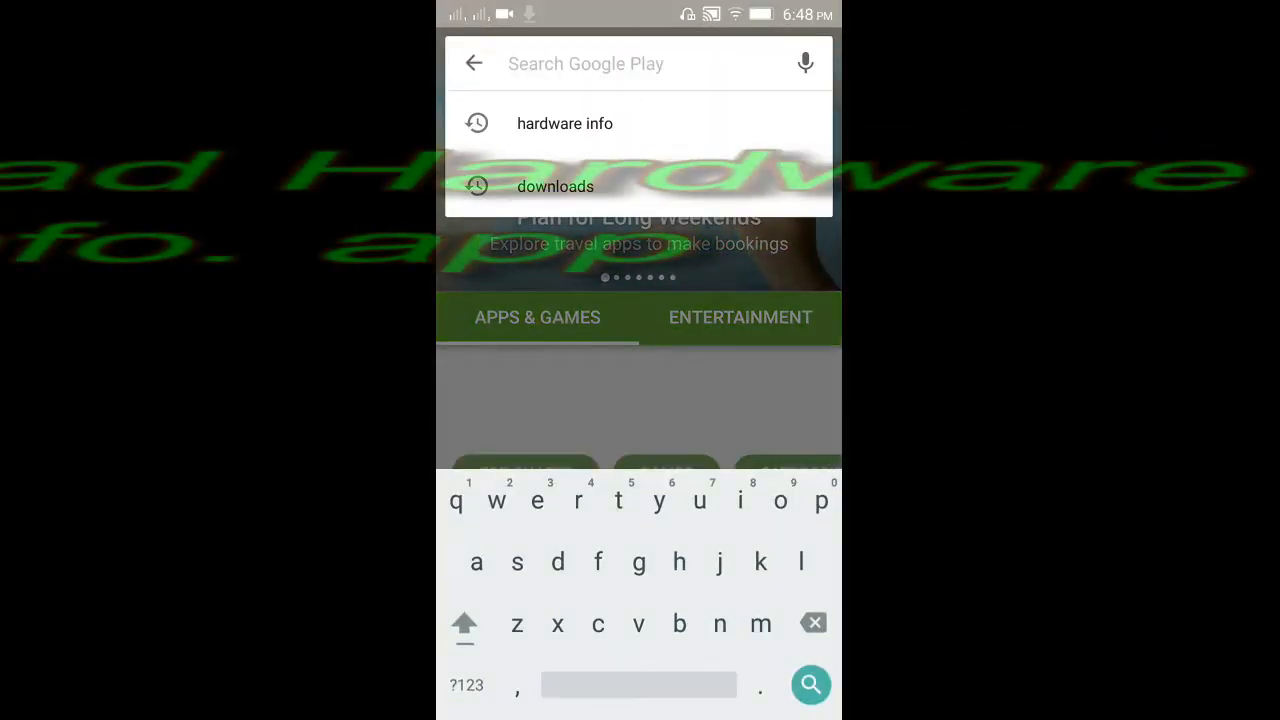
click(565, 123)
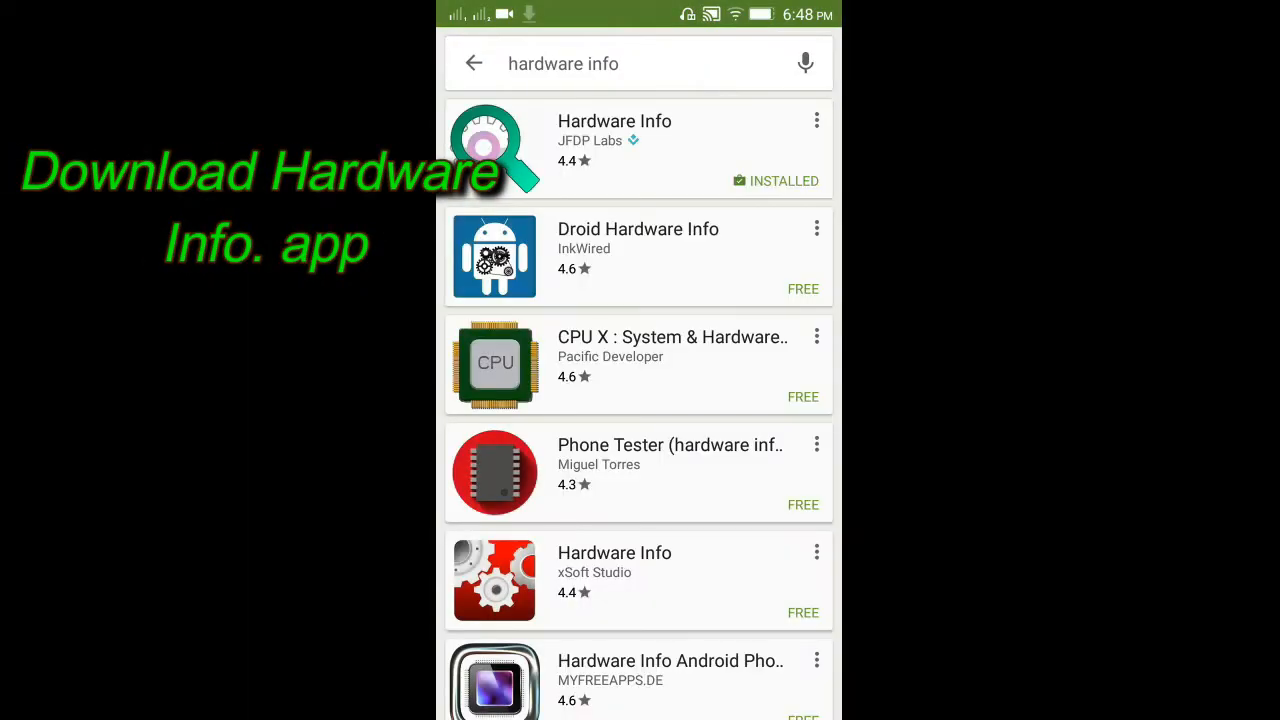
click(614, 140)
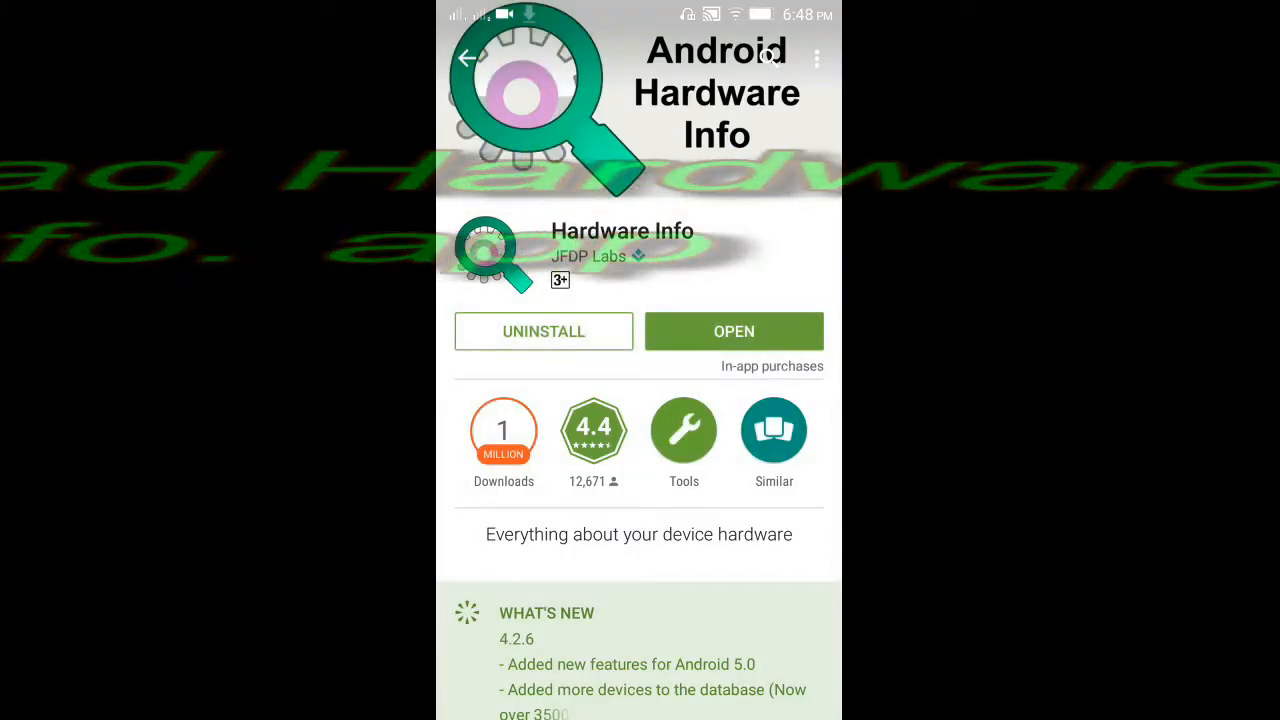
click(733, 331)
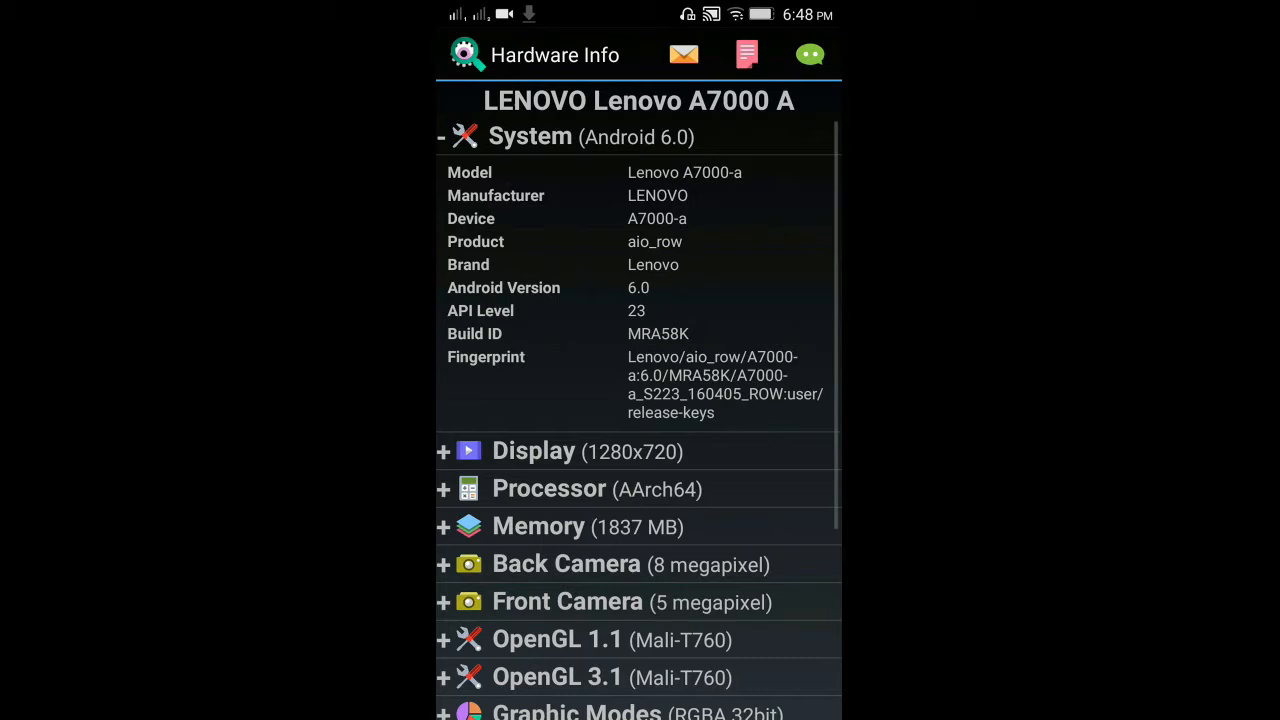
Step: Expand Processor details to show the arm64-v8a instruction set, then scroll down
click(548, 488)
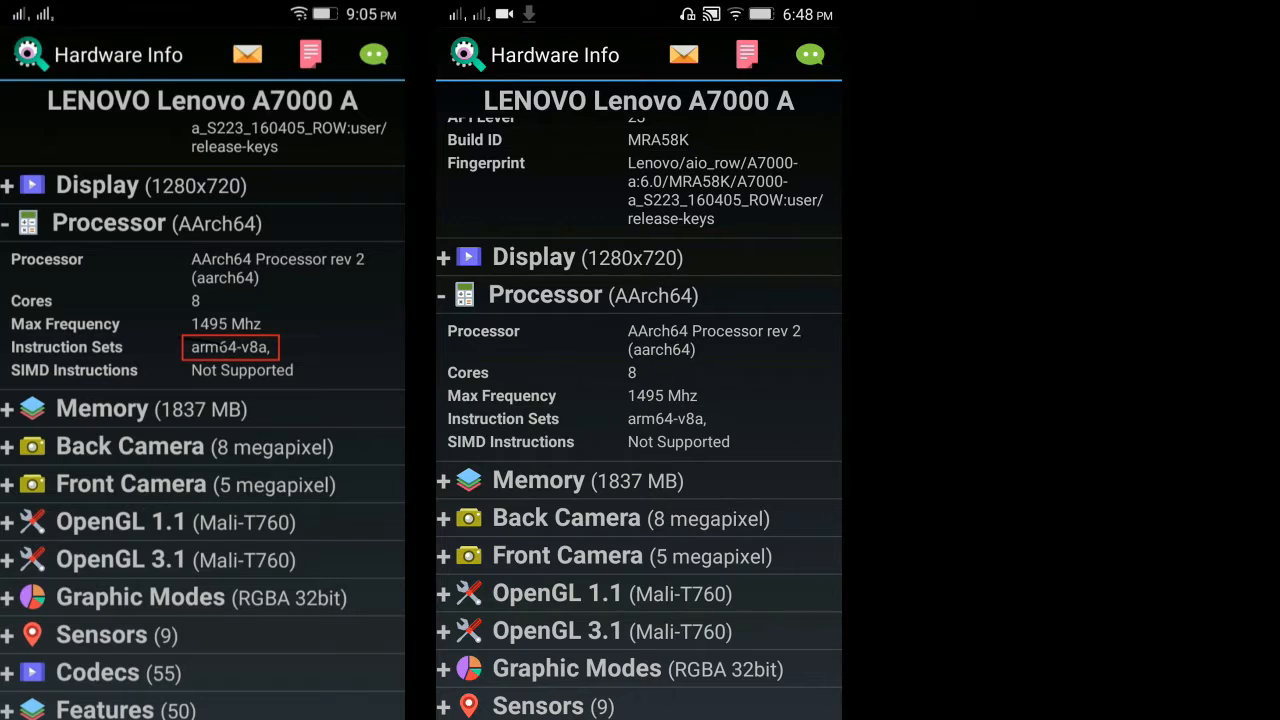
scroll(down, 3)
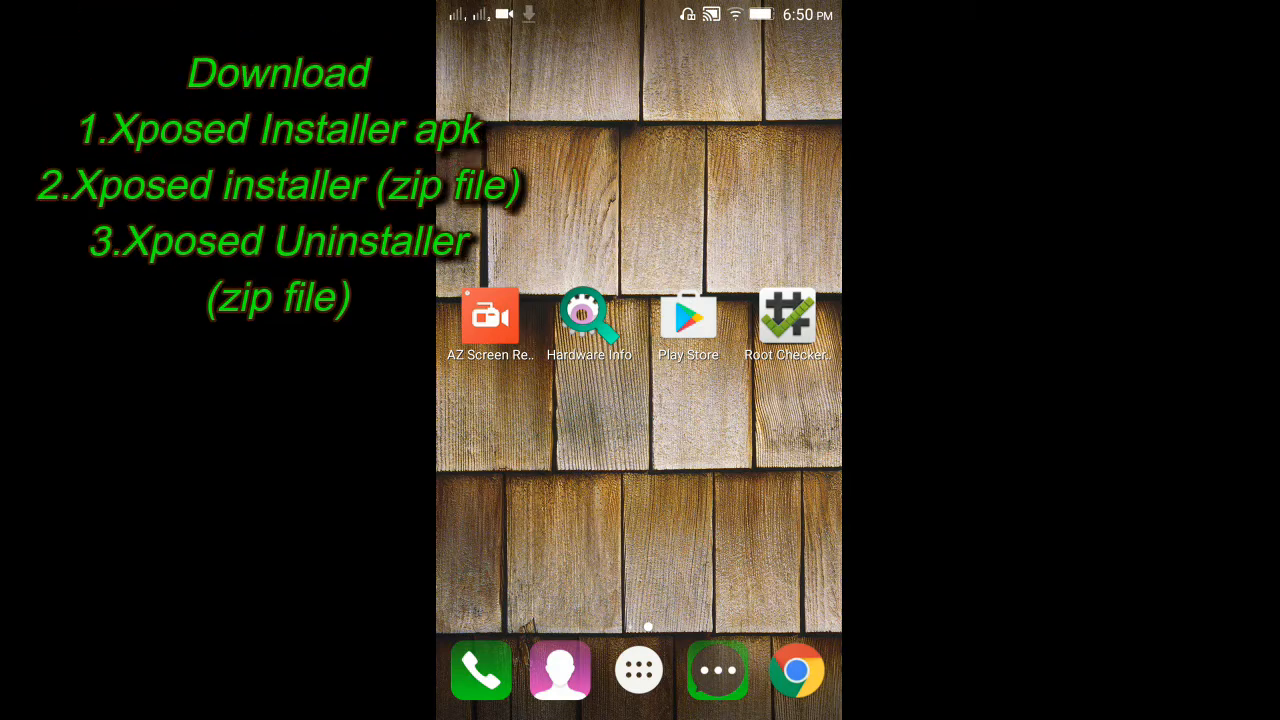
Step: Open the downloaded Xposed Installer apk from notifications, hitting the unknown-sources install block
drag(640, 10, 640, 400)
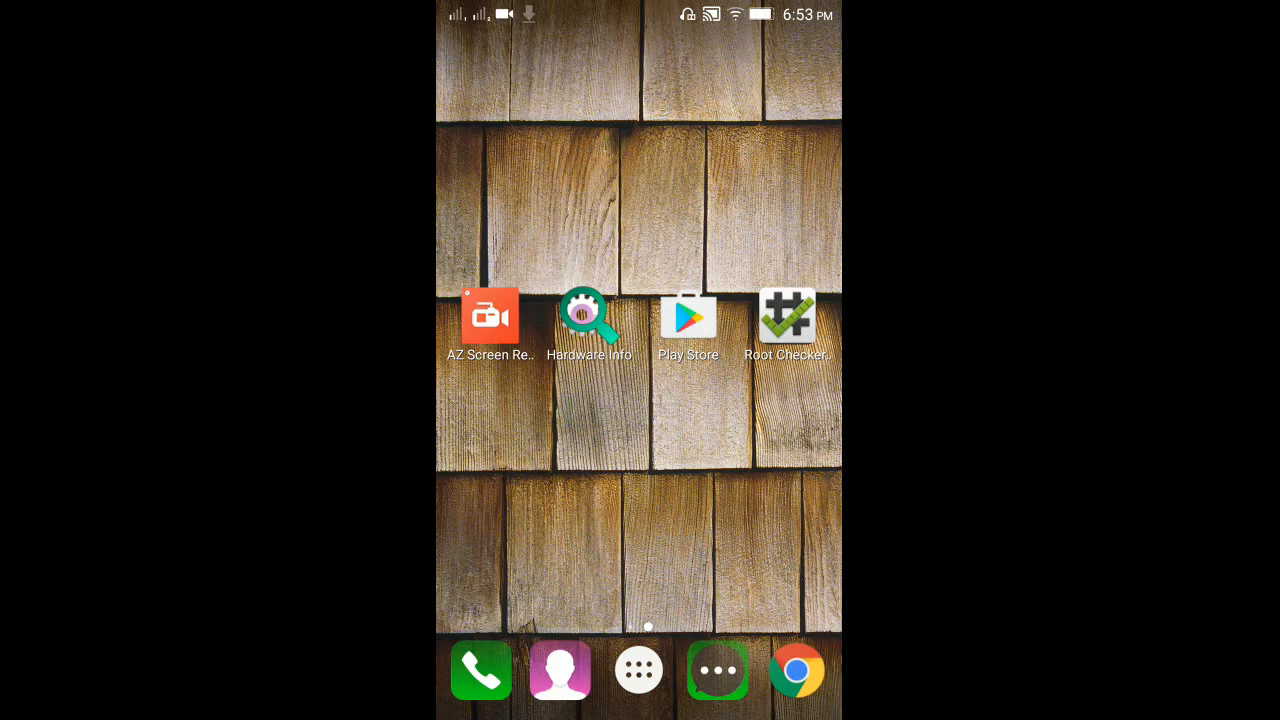
drag(640, 10, 640, 400)
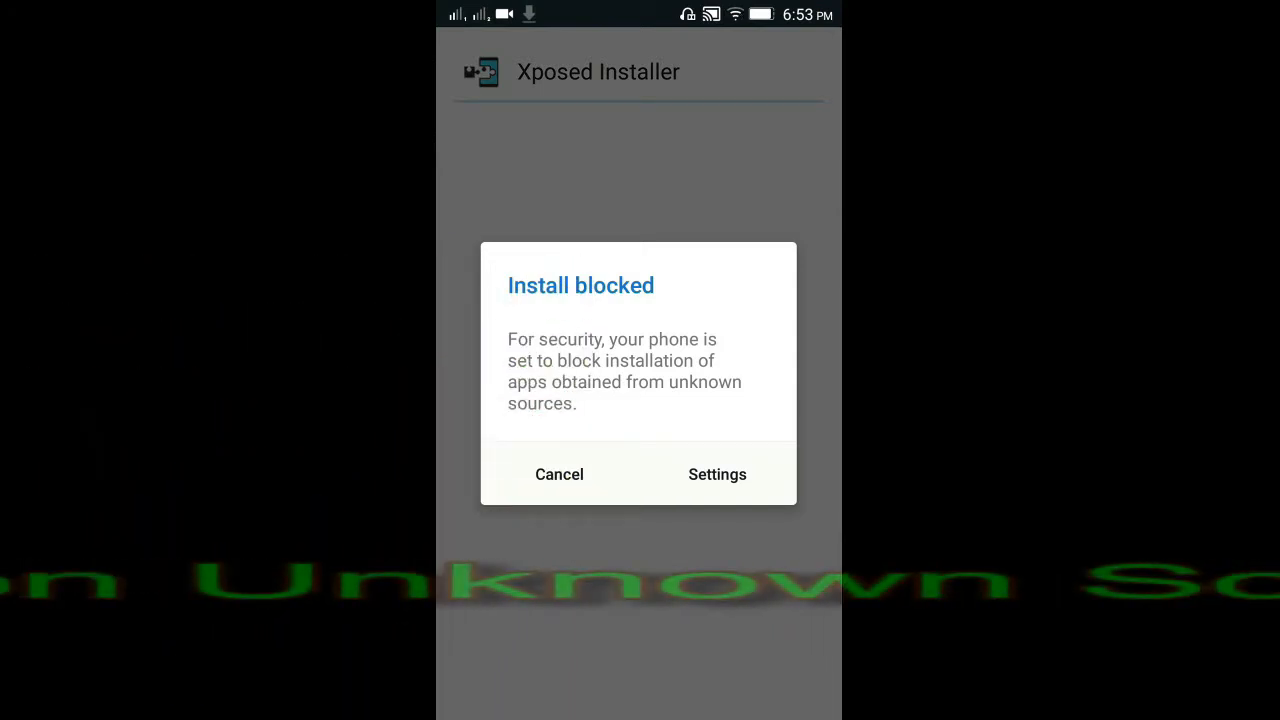
Step: Enable Unknown sources in Security settings and install Xposed Installer 3.0 alpha4
click(717, 474)
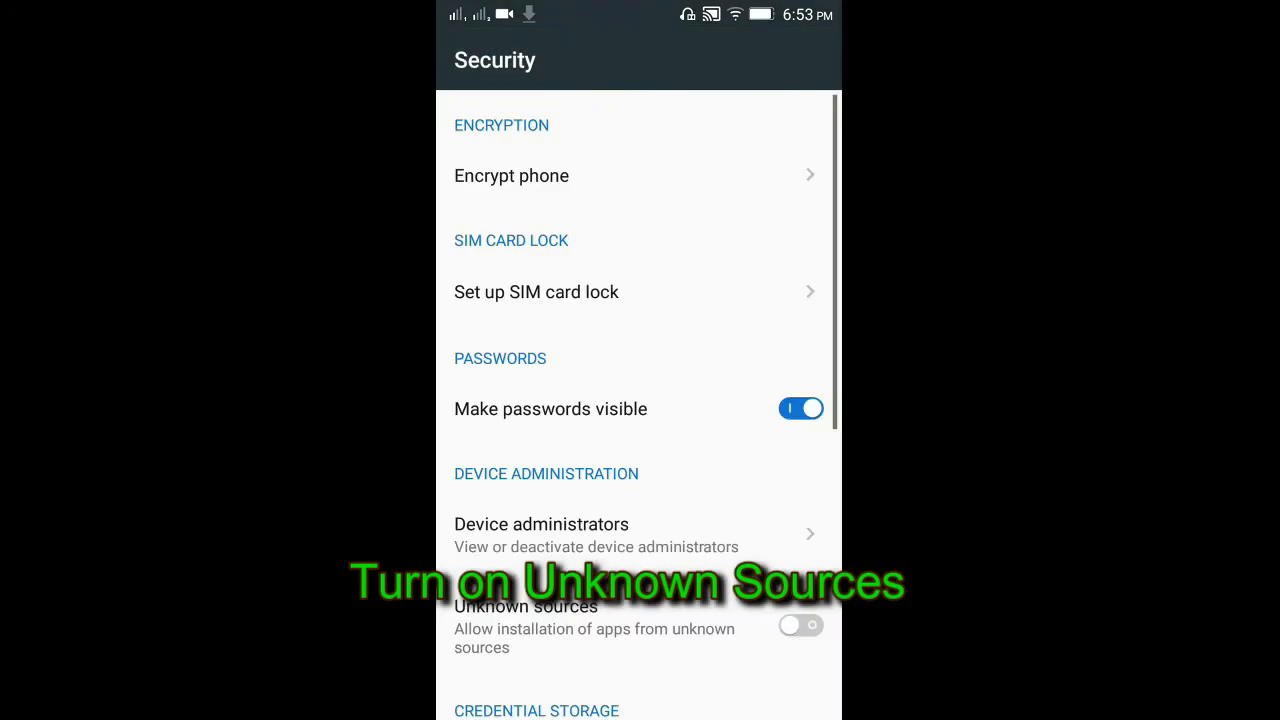
click(800, 625)
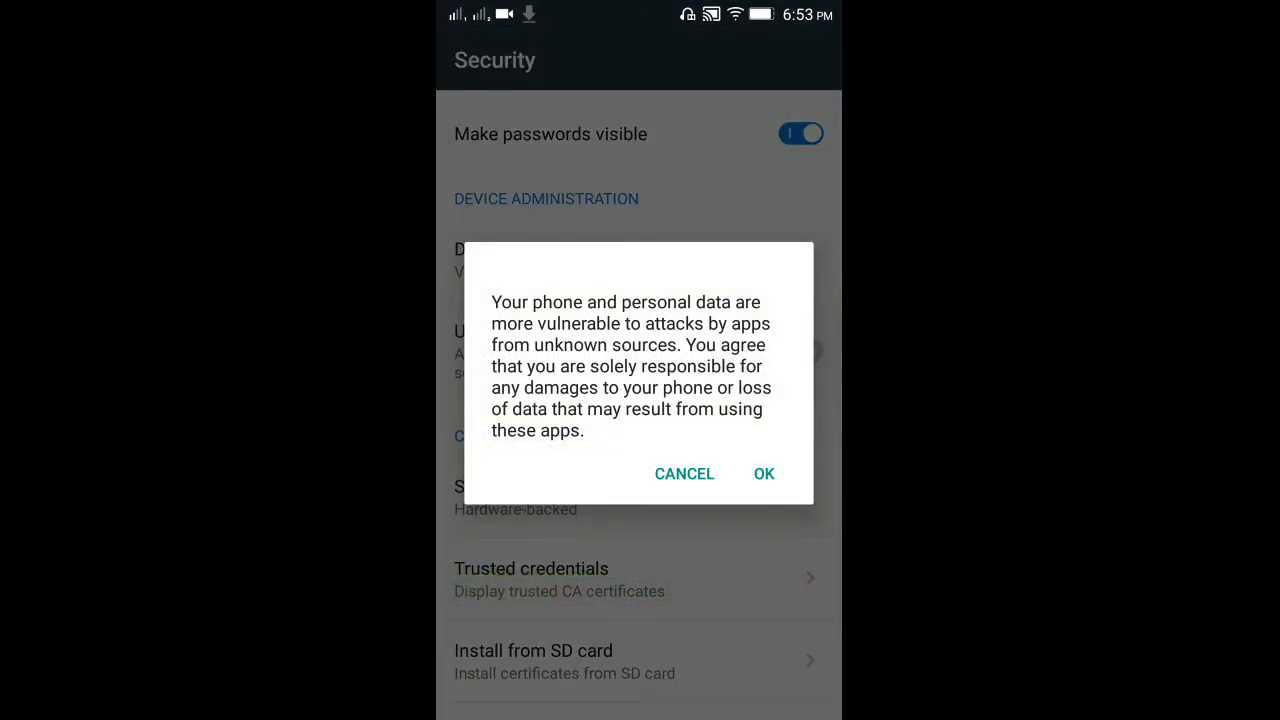
click(763, 473)
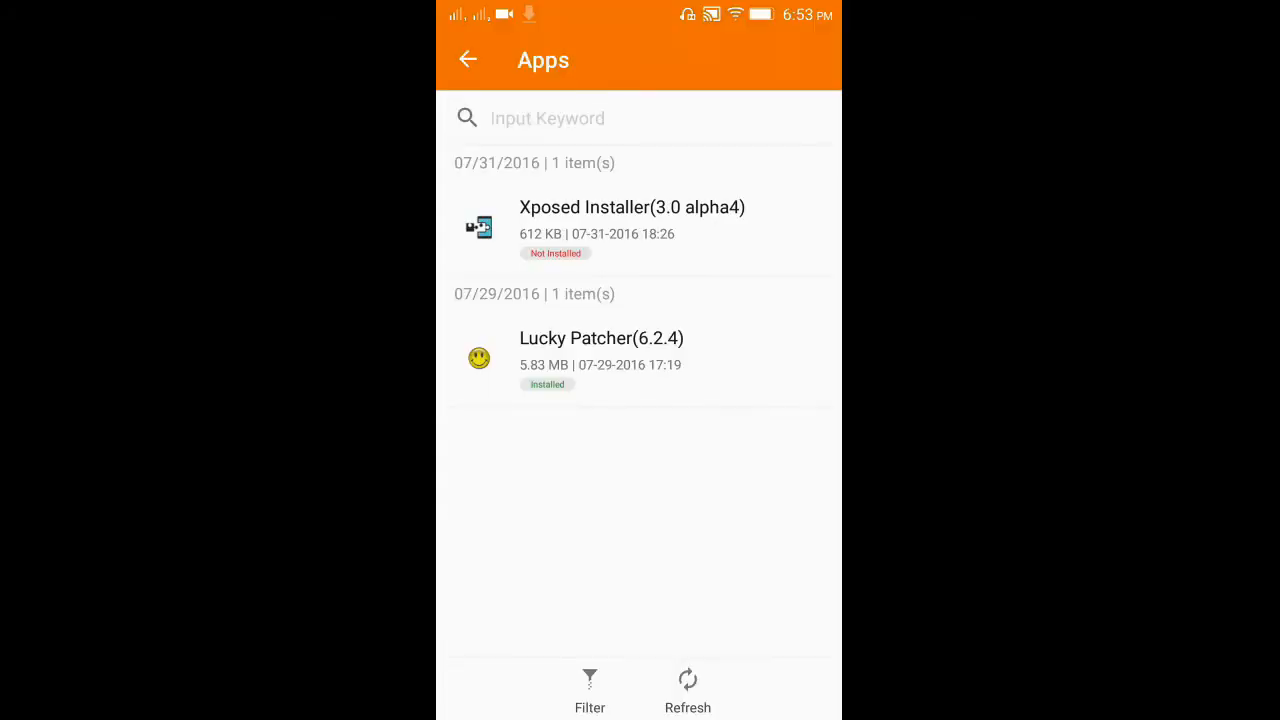
click(632, 207)
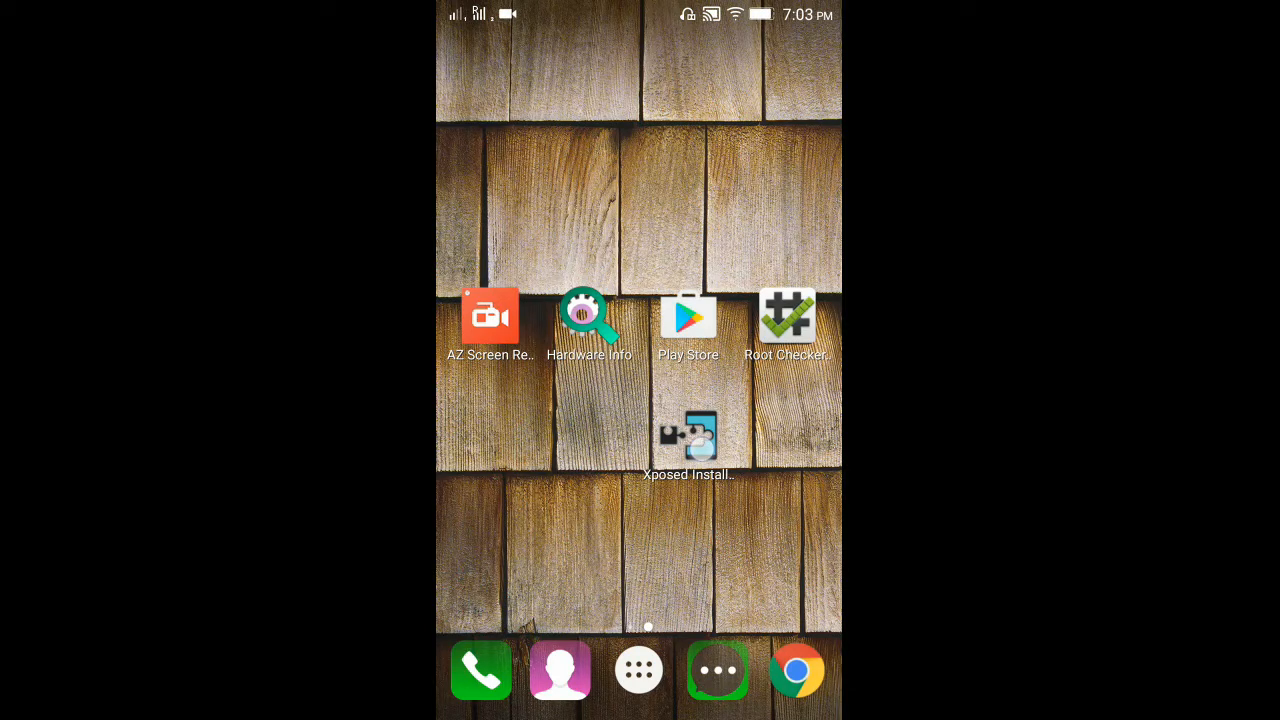
Step: Reboot into TWRP recovery and show the Install Zip browser for /sdcard
click(688, 435)
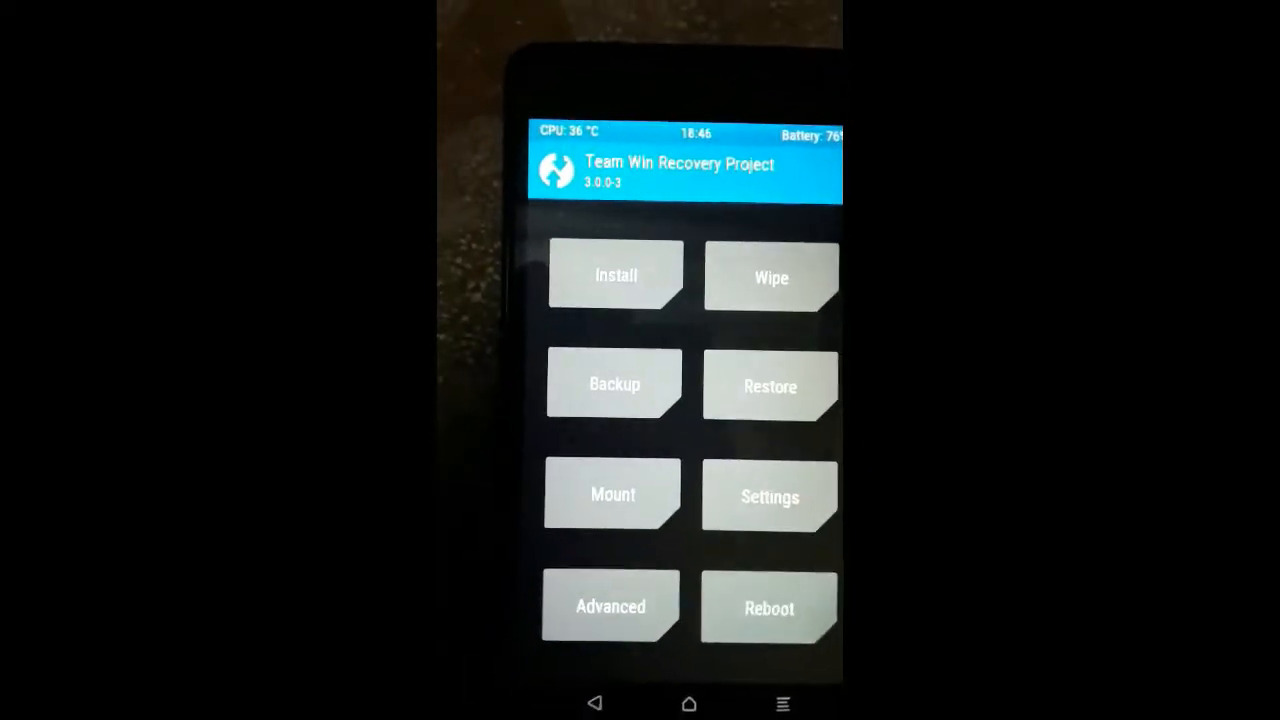
click(616, 276)
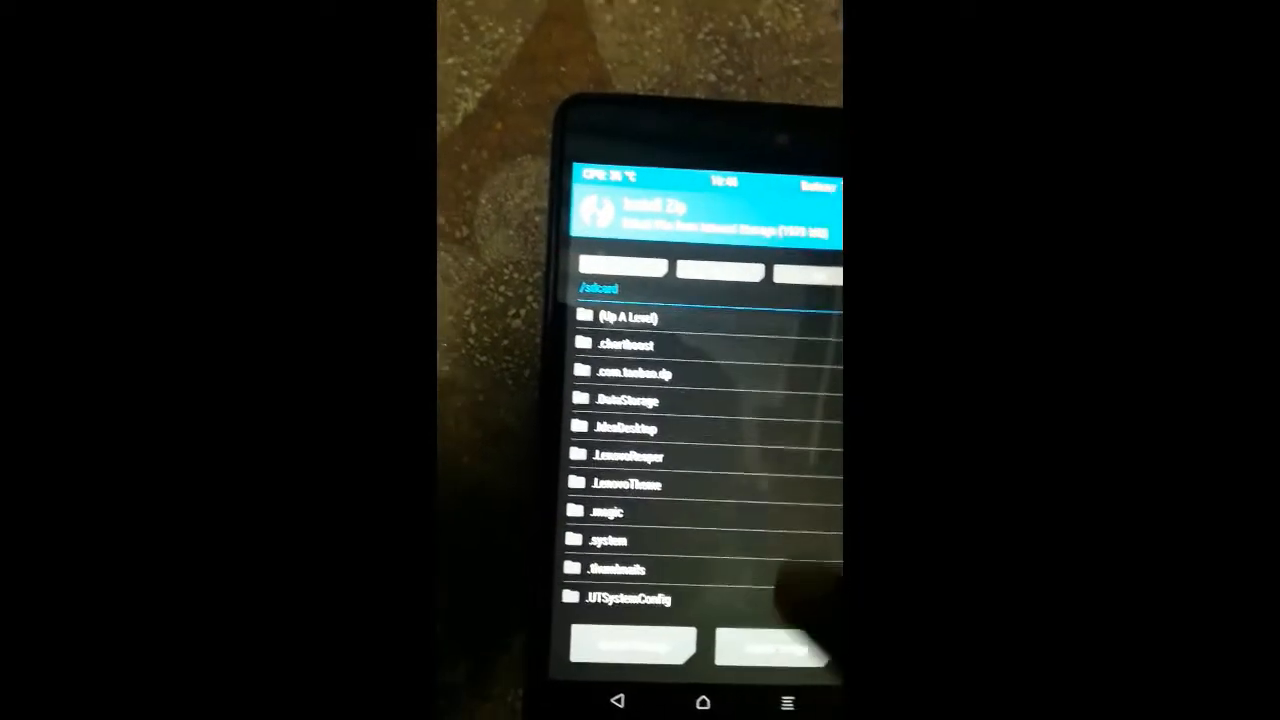